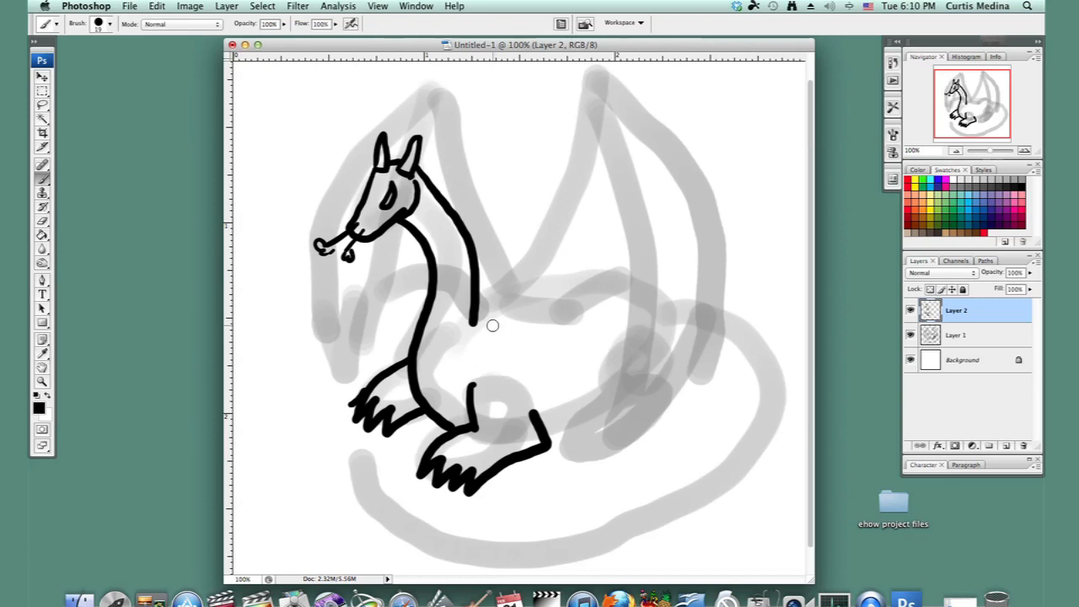
{"action": "mouse_move", "coordinate": [641, 115]}
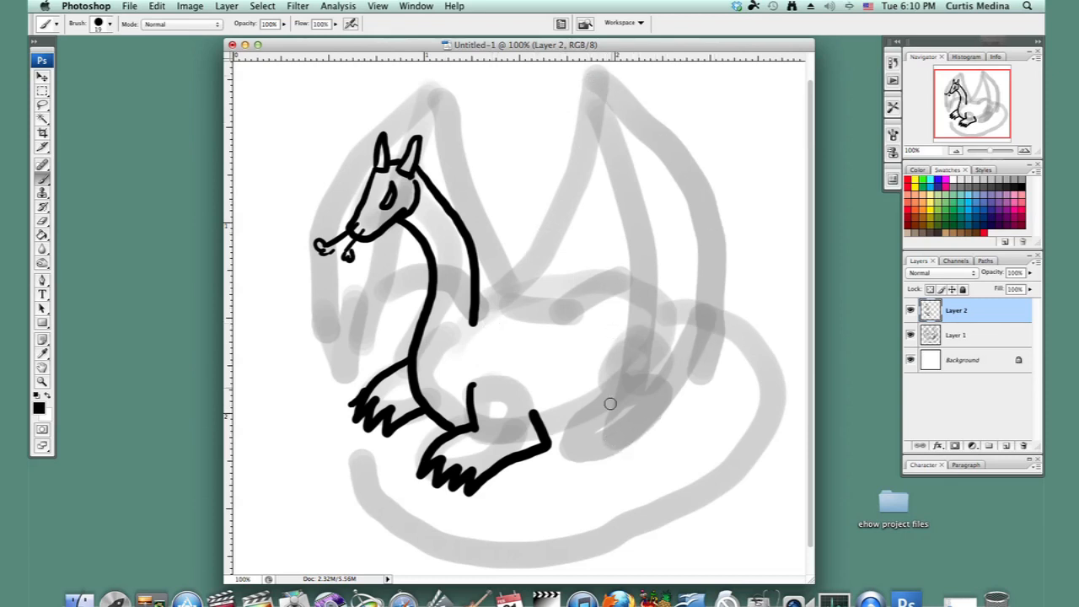
{"action": "mouse_move", "coordinate": [494, 295]}
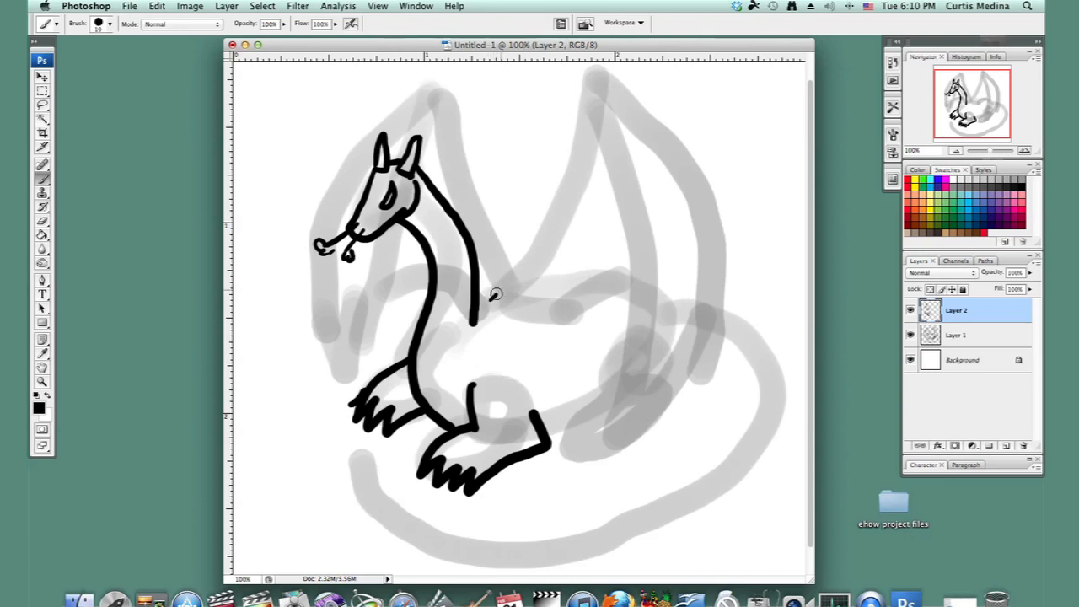
Trace the raised wing's front edge, hooked tip, outer edge, scalloped lower edge and inner bone line in black
{"action": "left_click_drag", "start_coordinate": [492, 300], "coordinate": [590, 84]}
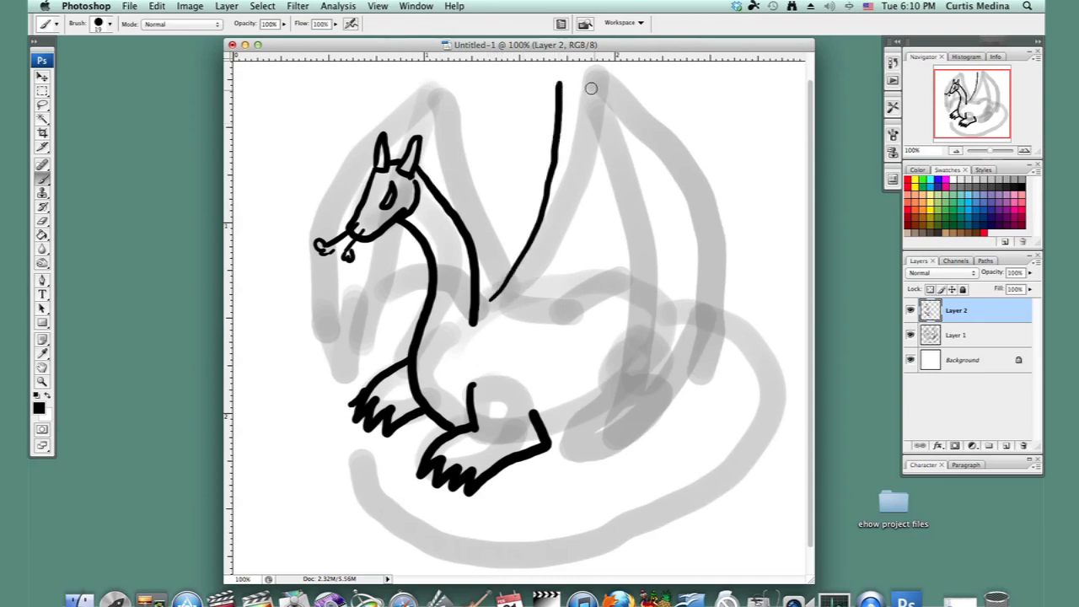
{"action": "left_click_drag", "start_coordinate": [556, 81], "coordinate": [607, 68]}
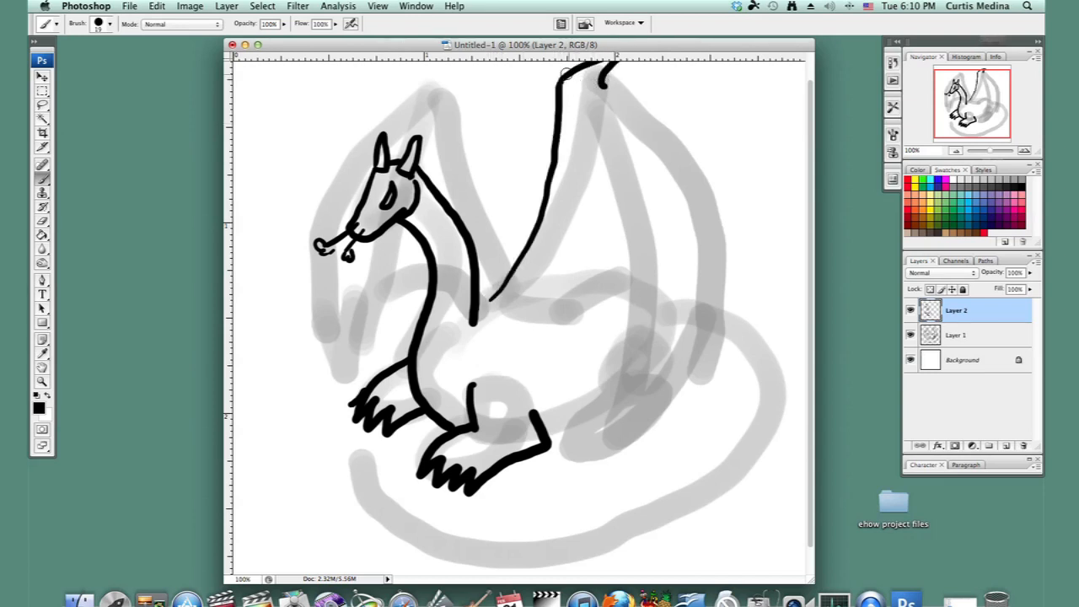
{"action": "left_click_drag", "start_coordinate": [590, 76], "coordinate": [700, 149]}
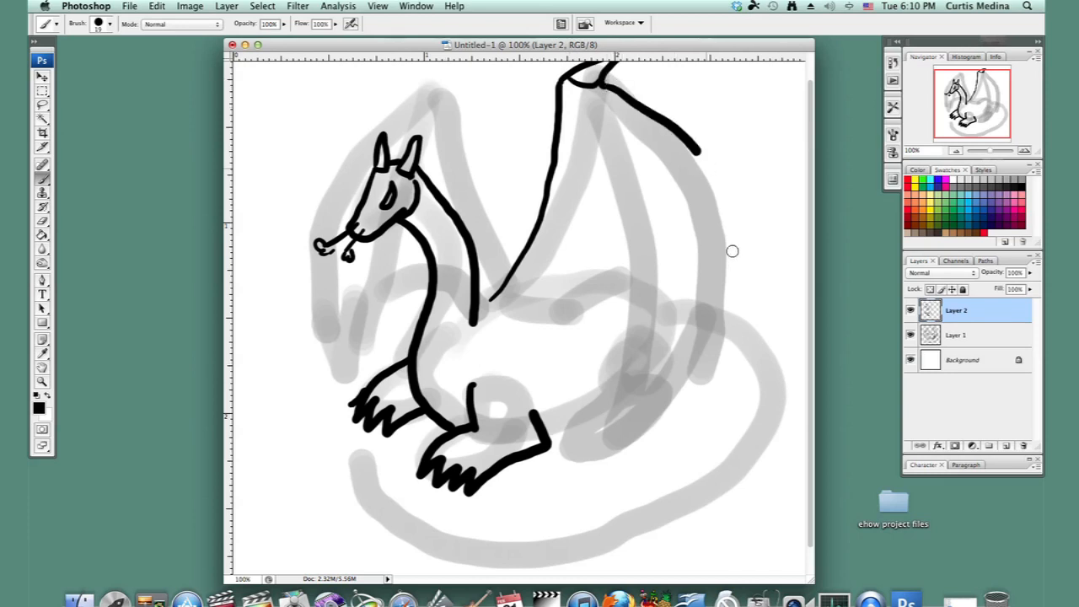
{"action": "left_click_drag", "start_coordinate": [691, 135], "coordinate": [733, 329]}
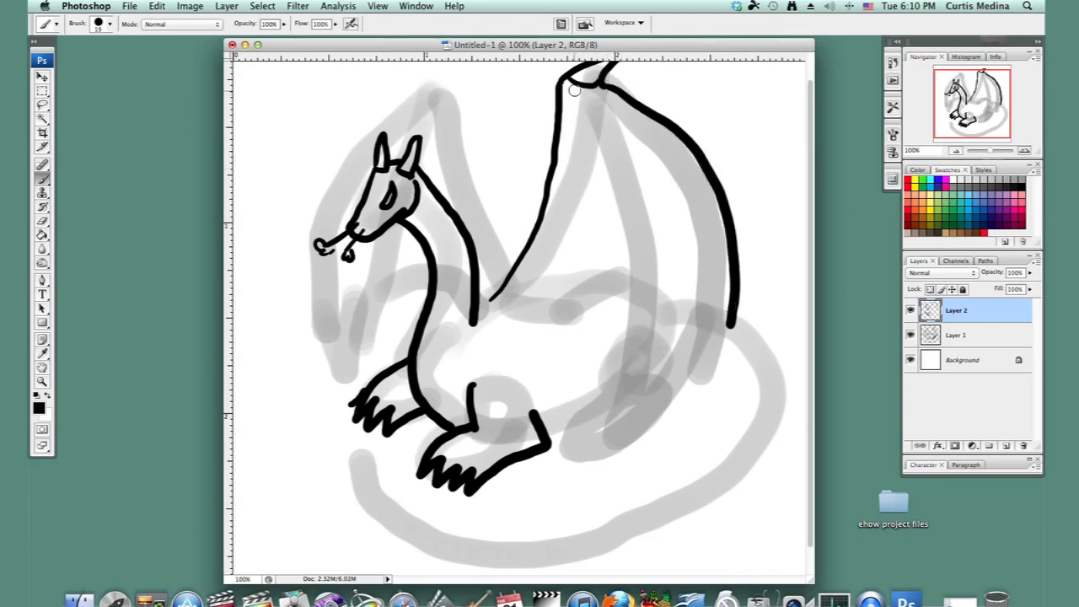
{"action": "left_click_drag", "start_coordinate": [590, 84], "coordinate": [609, 445]}
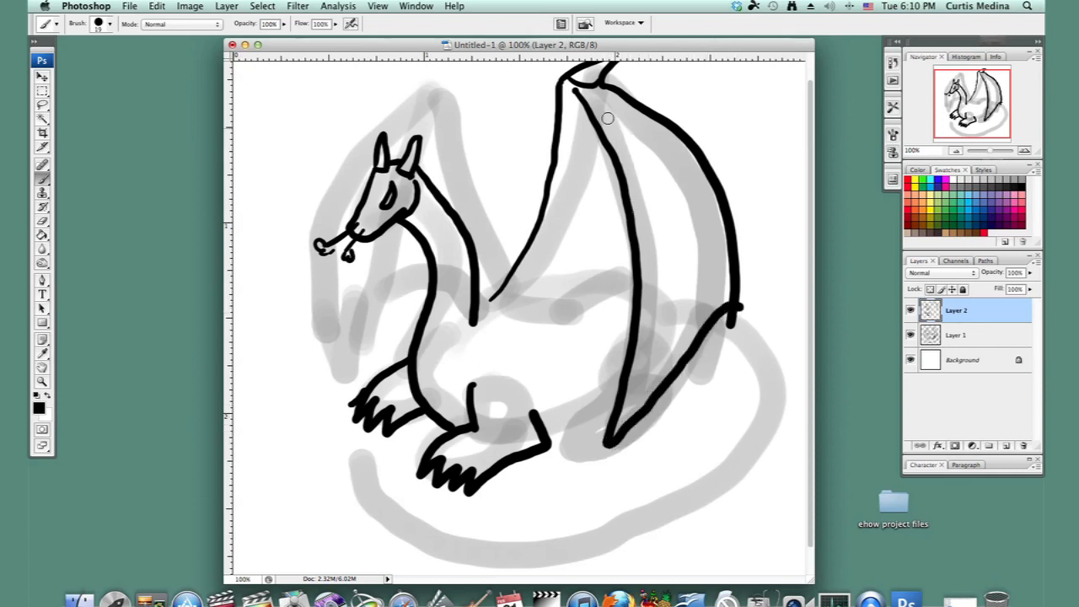
{"action": "left_click_drag", "start_coordinate": [607, 118], "coordinate": [654, 329]}
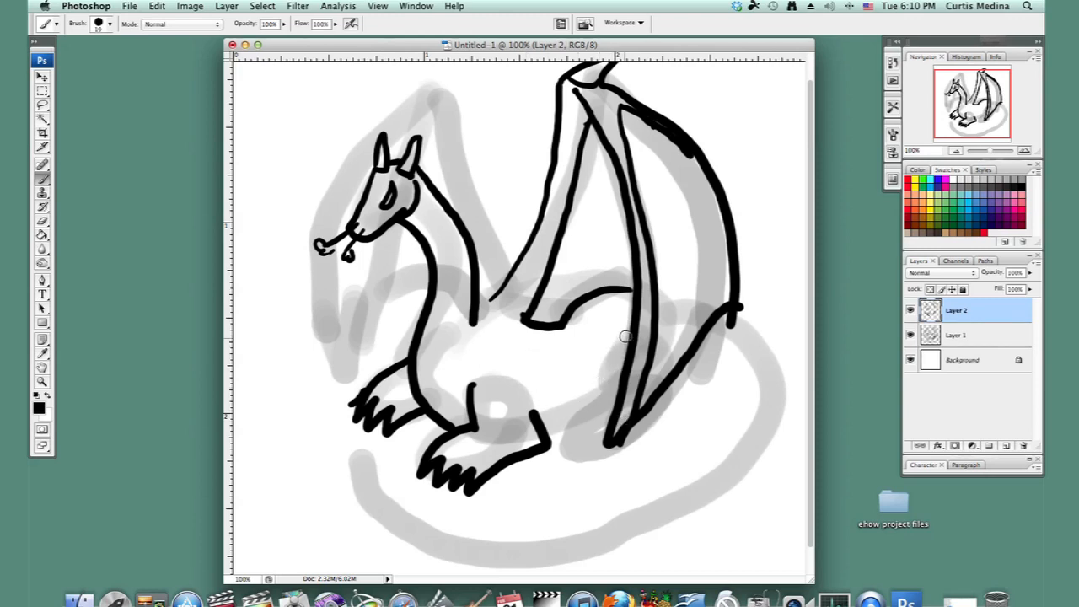
Ink the hind leg beneath the wing and begin the second wing's outline behind the head
{"action": "left_click_drag", "start_coordinate": [607, 337], "coordinate": [559, 449]}
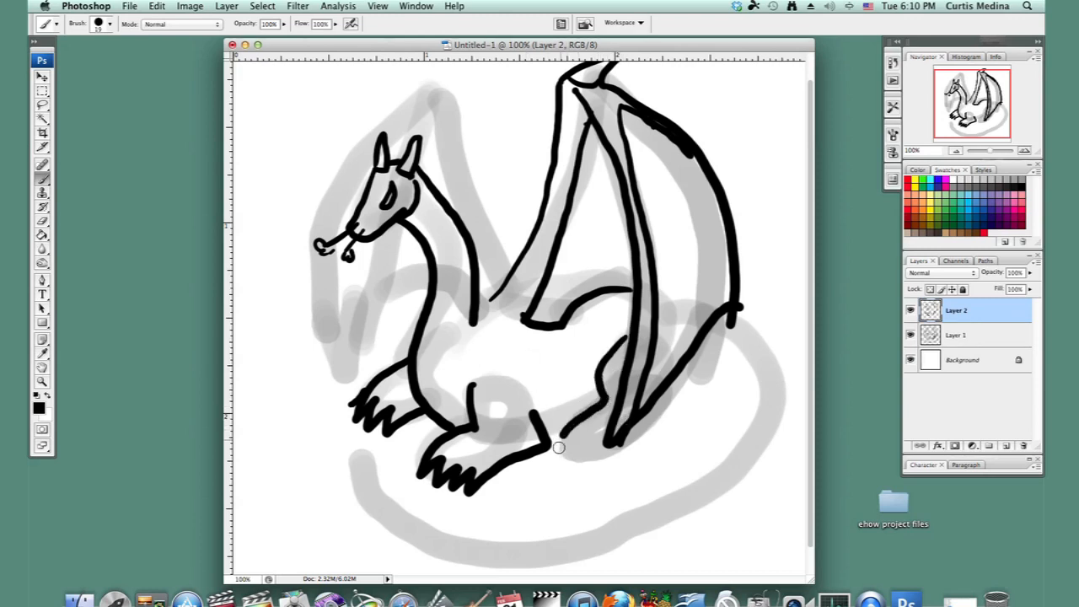
{"action": "left_click_drag", "start_coordinate": [556, 447], "coordinate": [586, 464]}
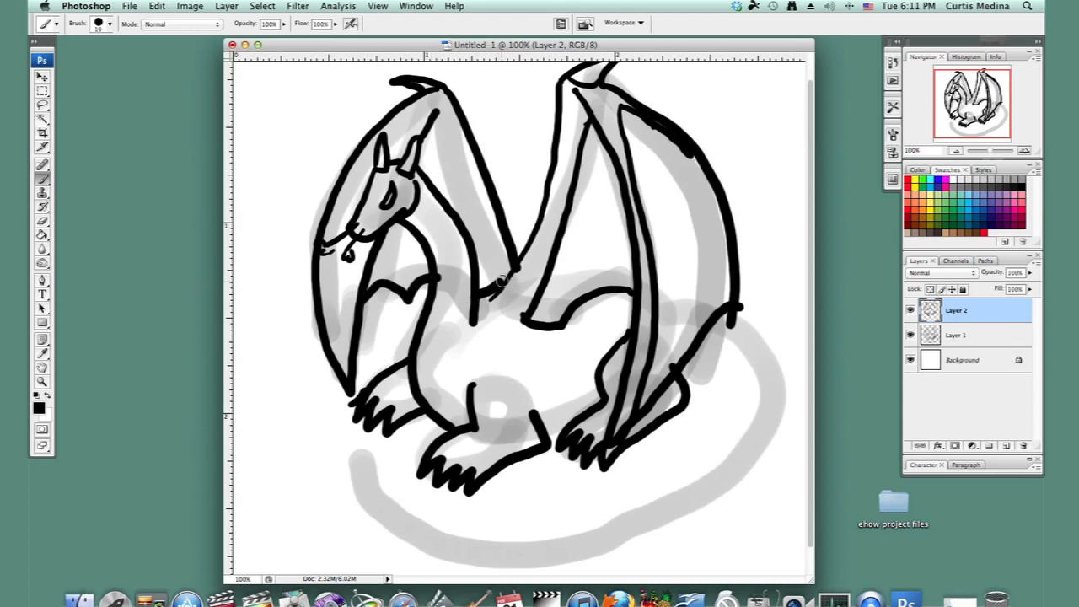
{"action": "mouse_move", "coordinate": [431, 230]}
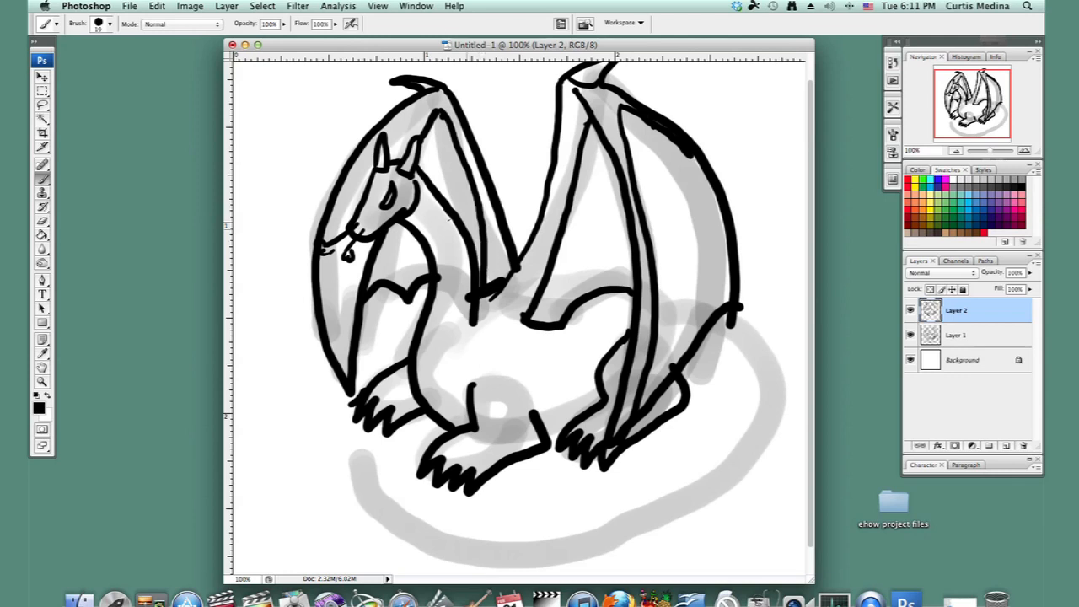
{"action": "mouse_move", "coordinate": [415, 99]}
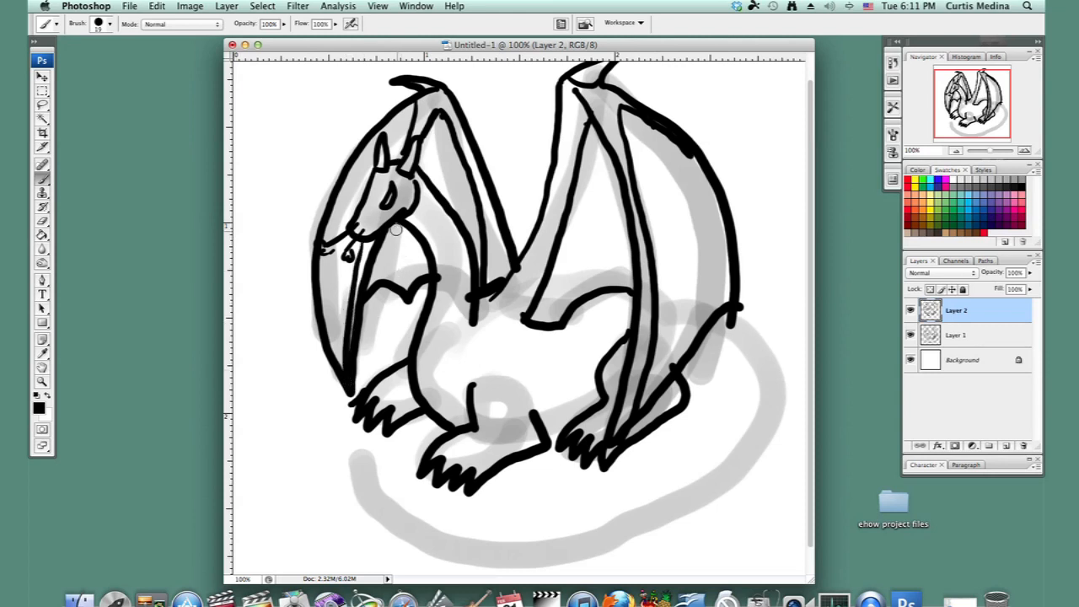
{"action": "mouse_move", "coordinate": [425, 148]}
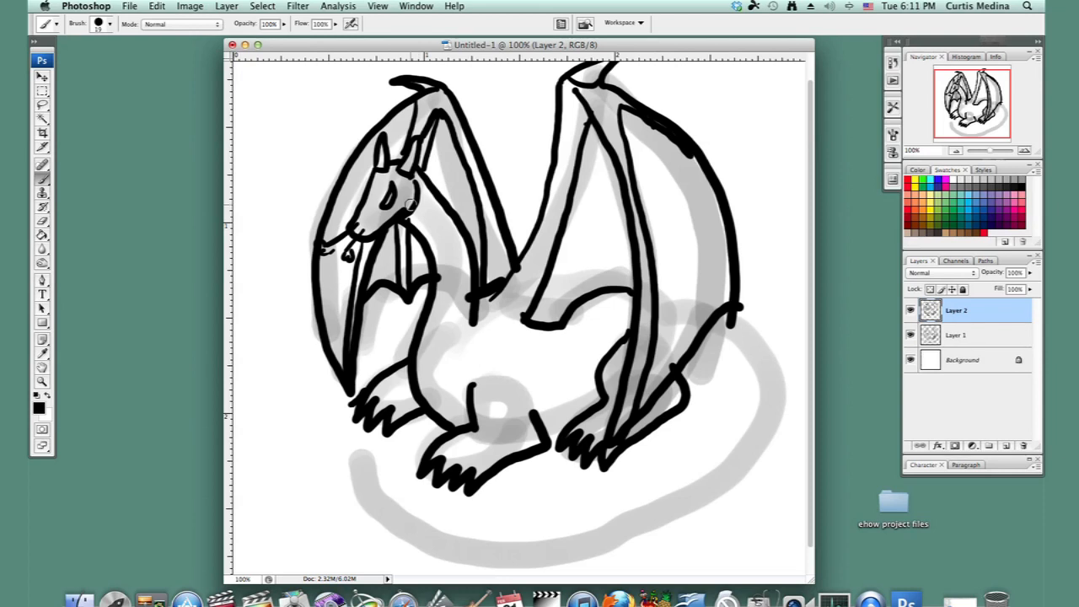
{"action": "mouse_move", "coordinate": [712, 330]}
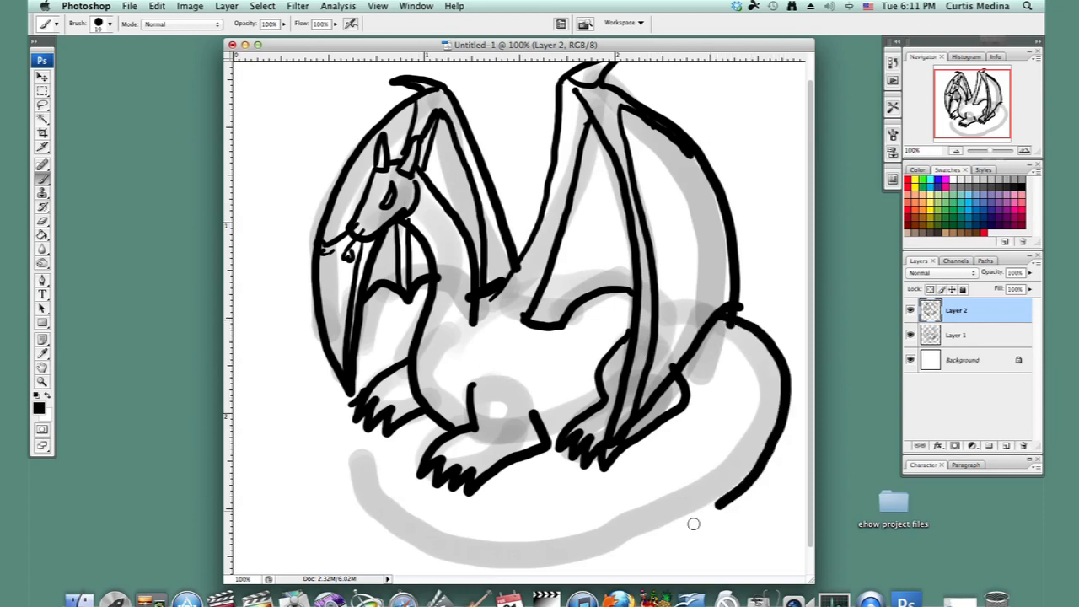
Draw the curled tail along the bottom with its outer edge and full inner edge line
{"action": "left_click_drag", "start_coordinate": [695, 522], "coordinate": [352, 505]}
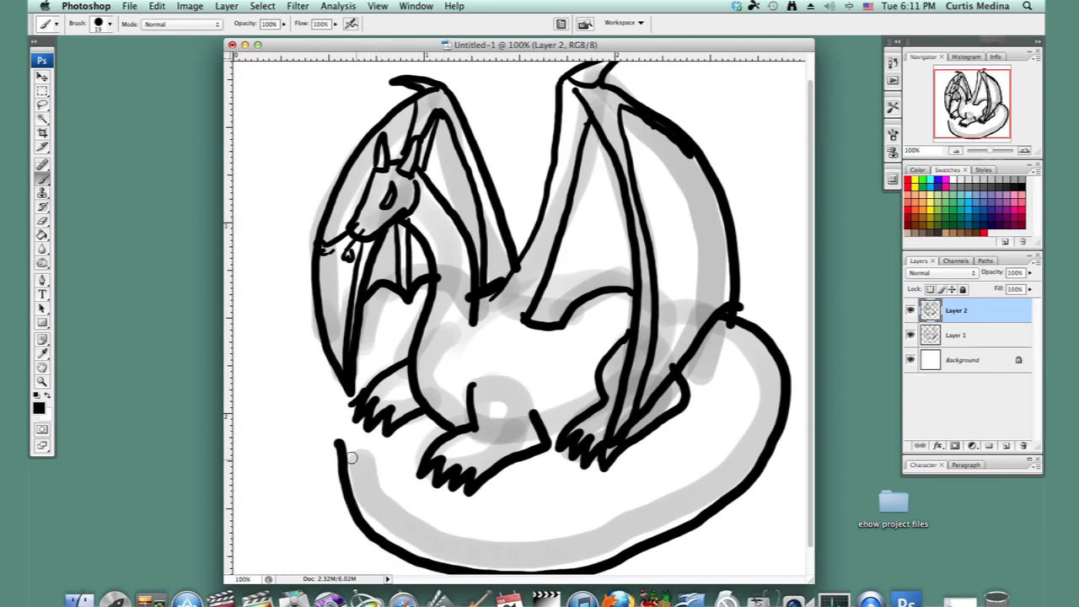
{"action": "left_click_drag", "start_coordinate": [351, 455], "coordinate": [529, 530]}
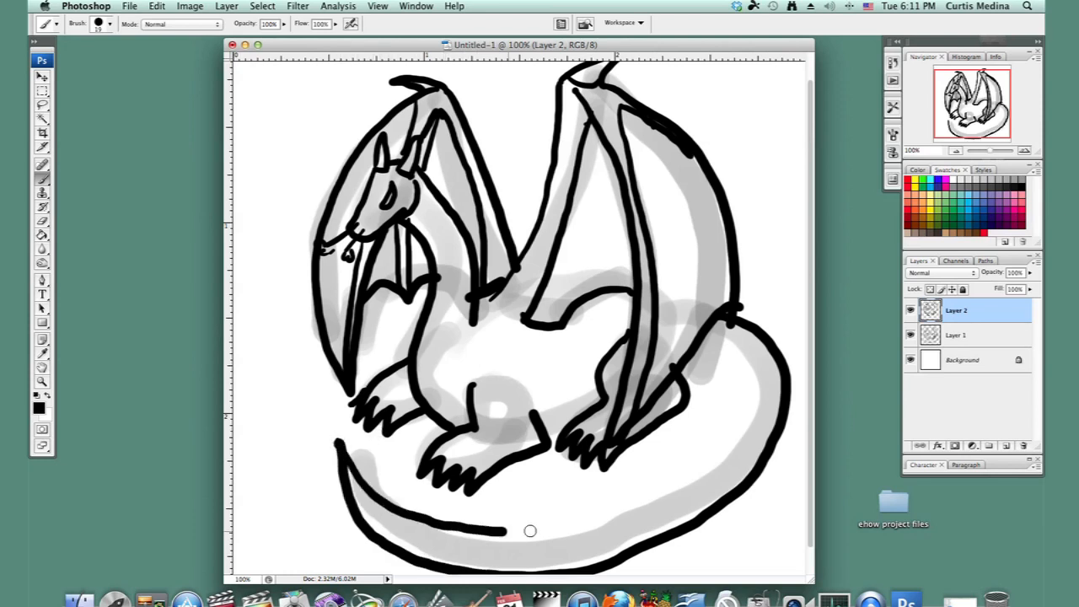
{"action": "left_click_drag", "start_coordinate": [529, 529], "coordinate": [722, 378]}
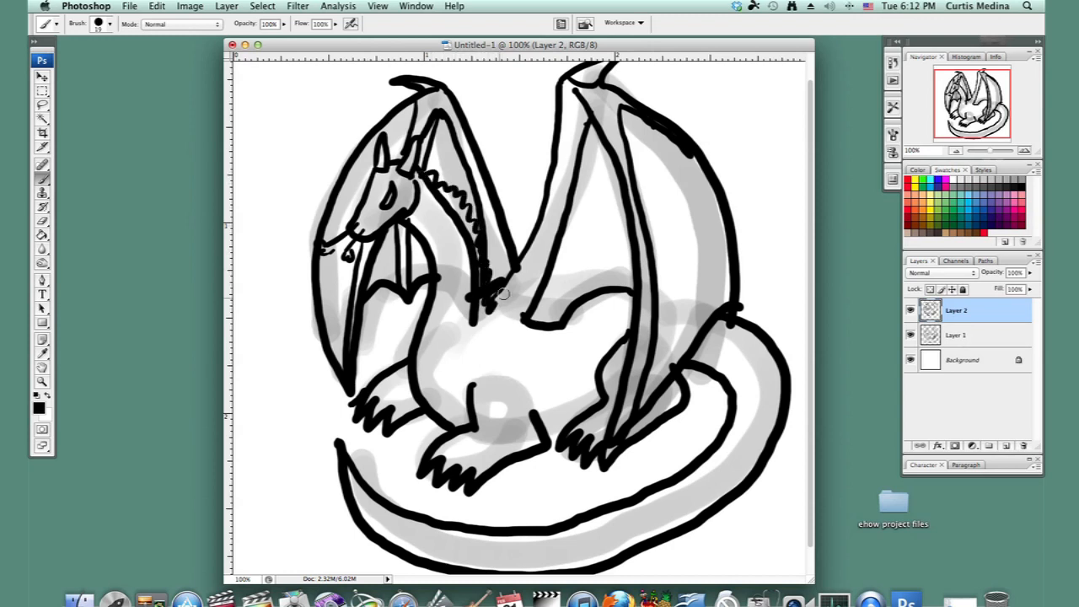
Add a row of small frill strokes along the dragon's back
{"action": "left_click_drag", "start_coordinate": [523, 312], "coordinate": [724, 329]}
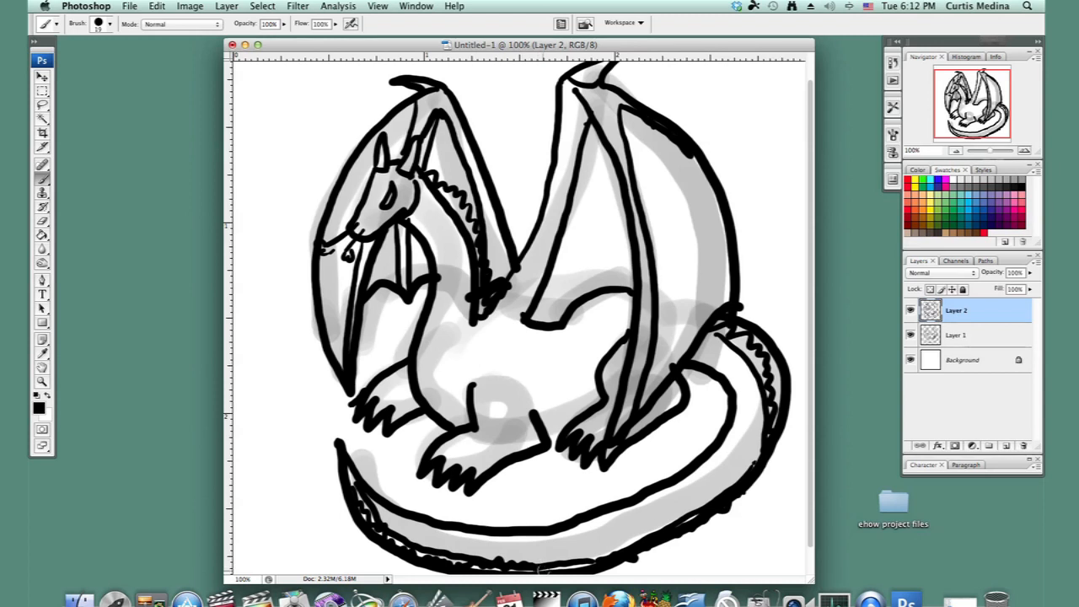
{"action": "mouse_move", "coordinate": [553, 488]}
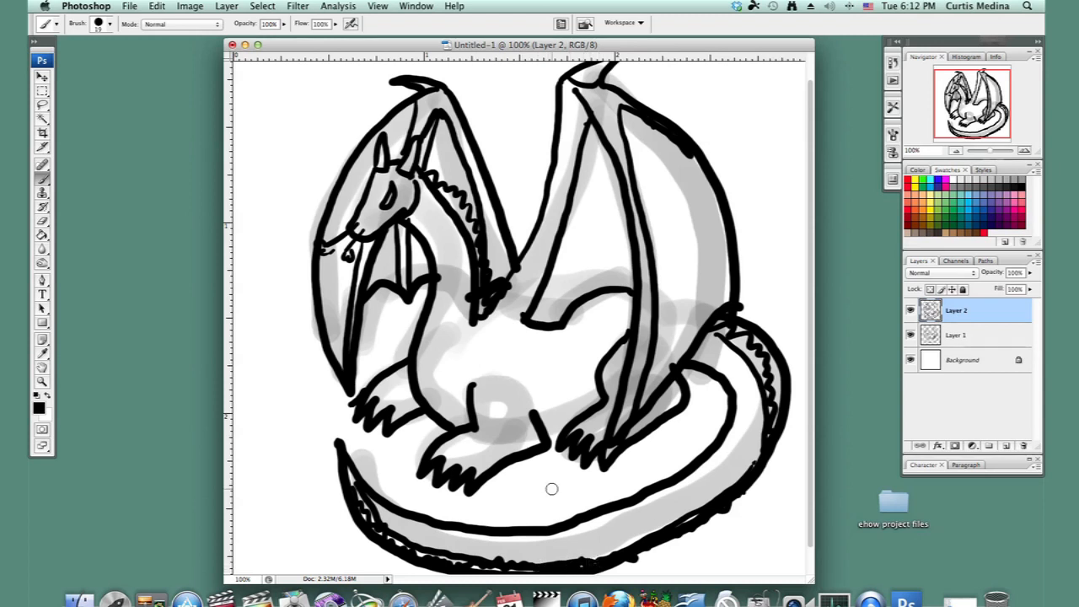
{"action": "mouse_move", "coordinate": [523, 334]}
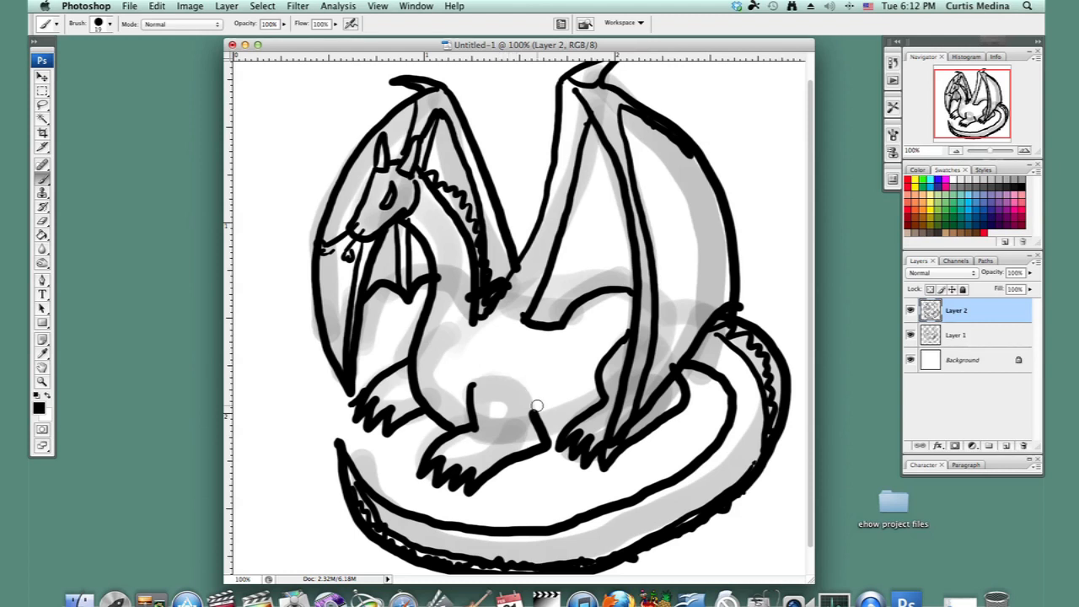
{"action": "mouse_move", "coordinate": [475, 450]}
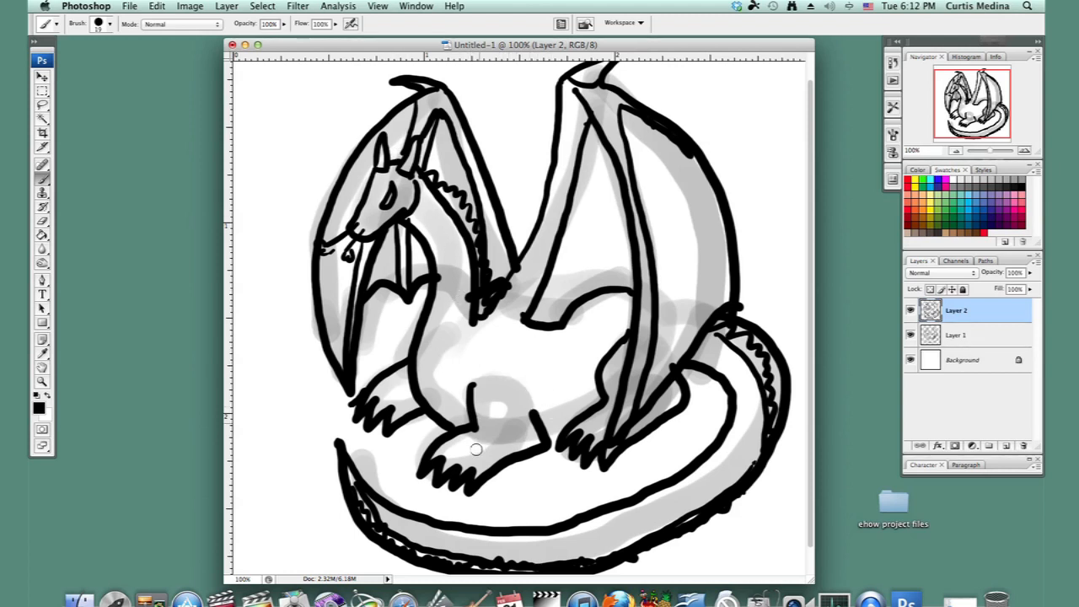